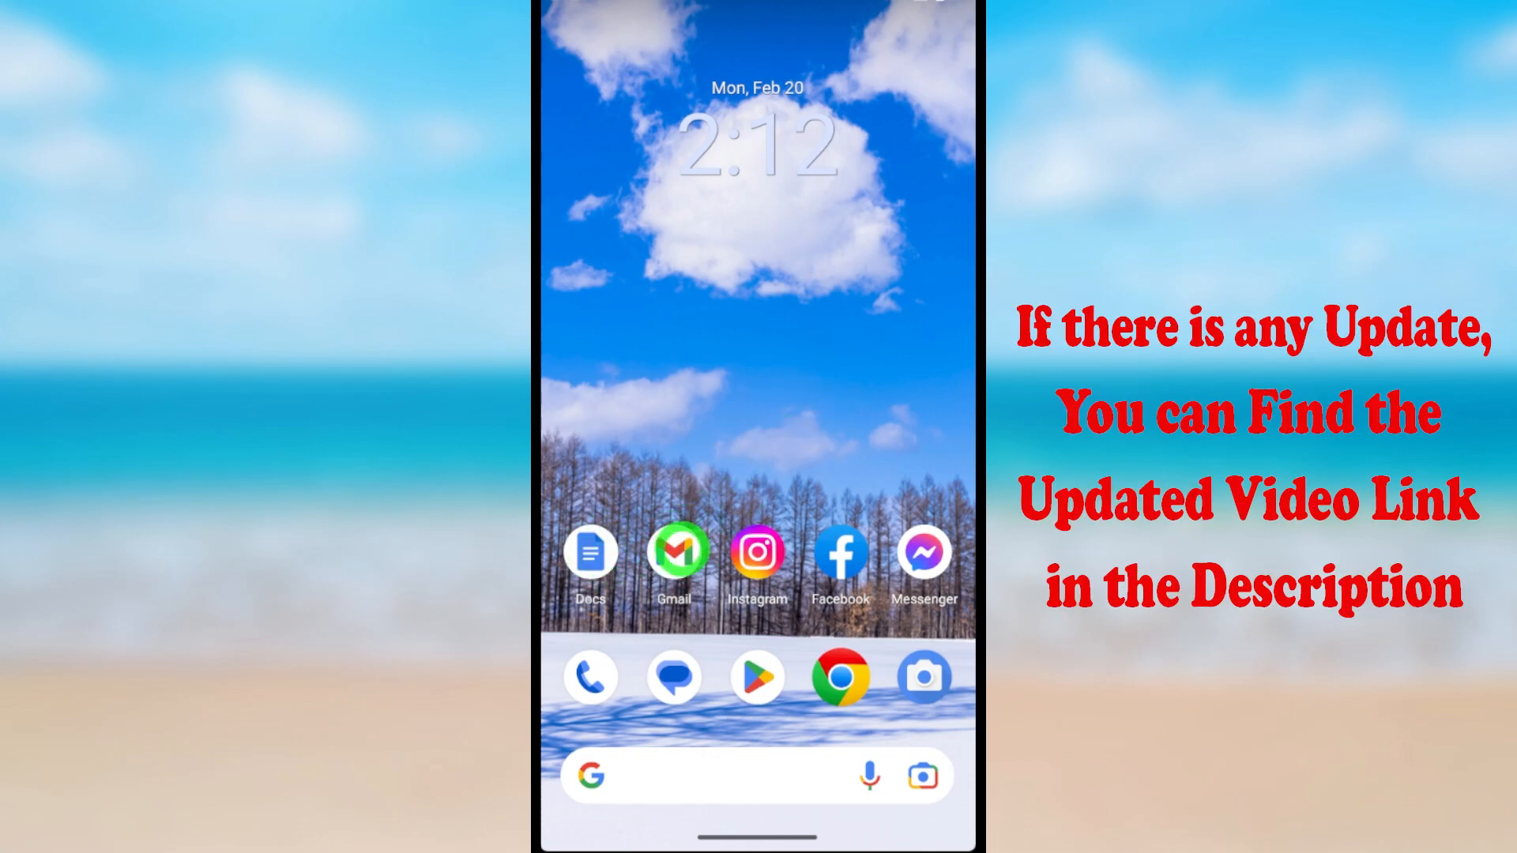
- Launch the Gmail app from the home screen
left_click(590, 566)
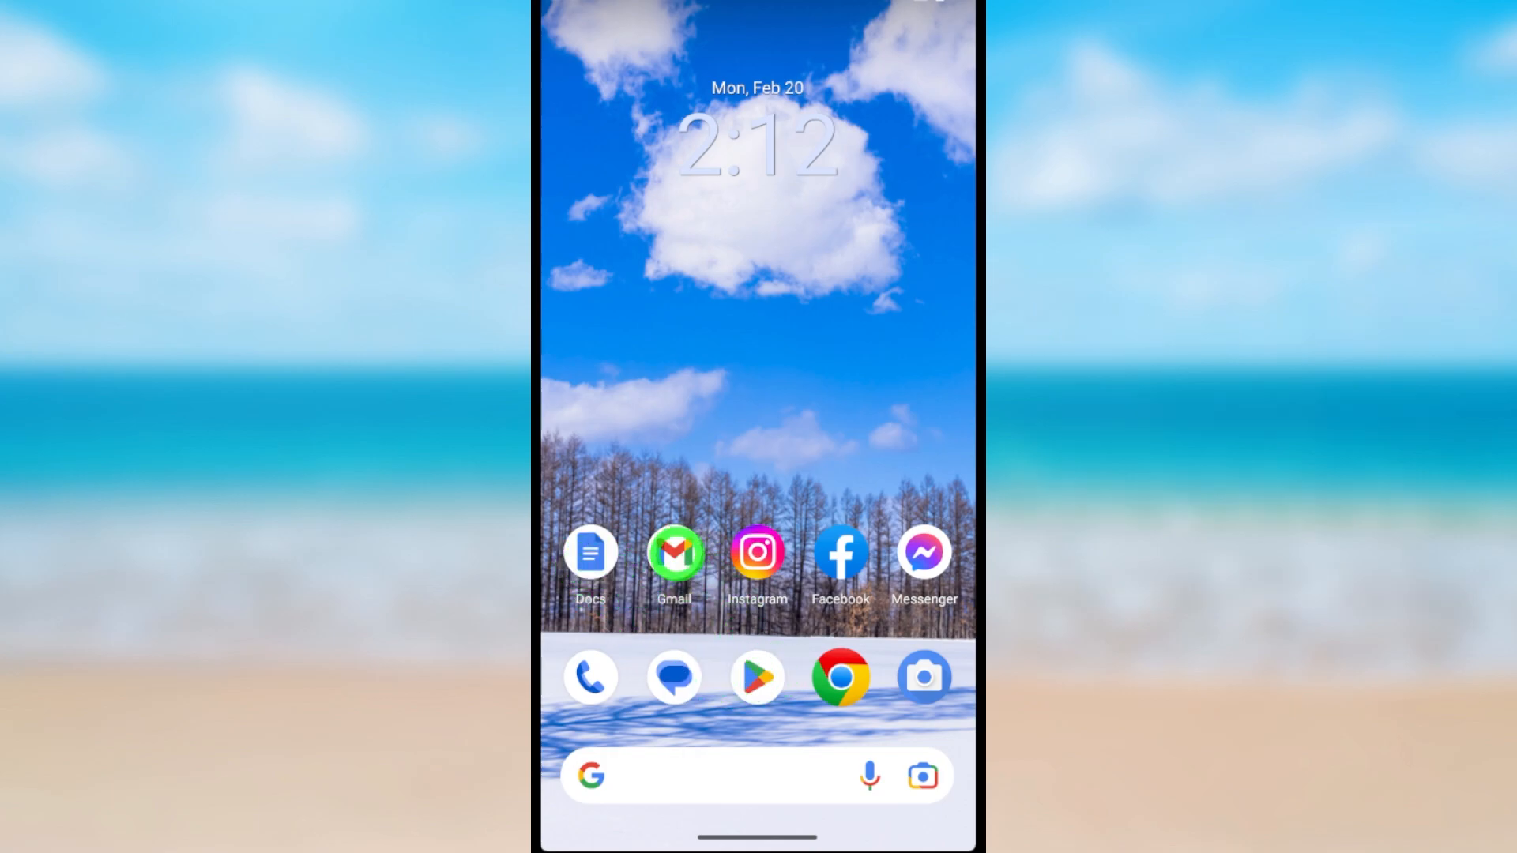
left_click(673, 552)
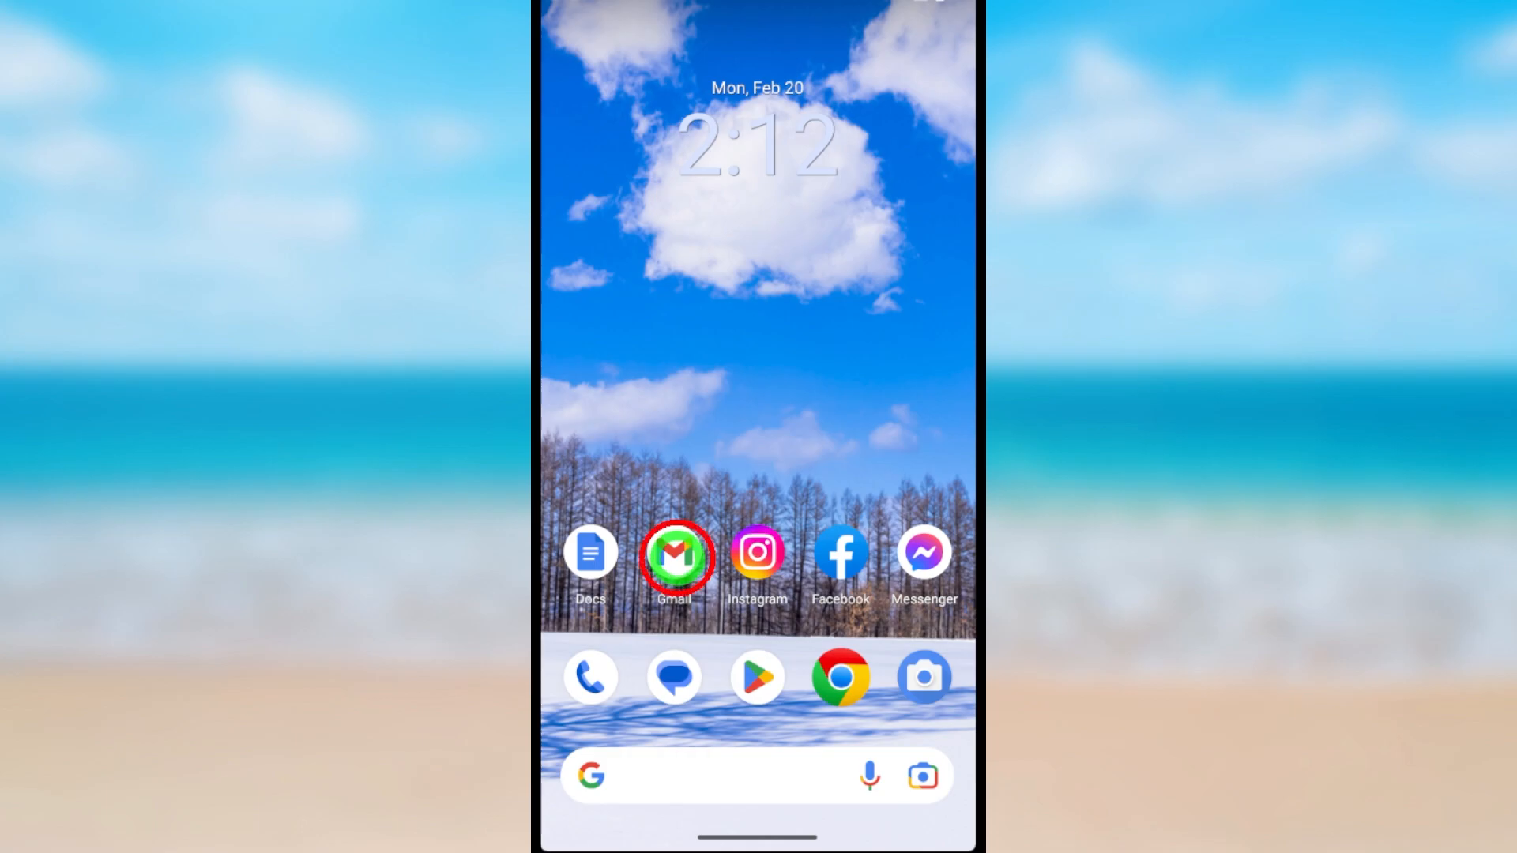
left_click(674, 556)
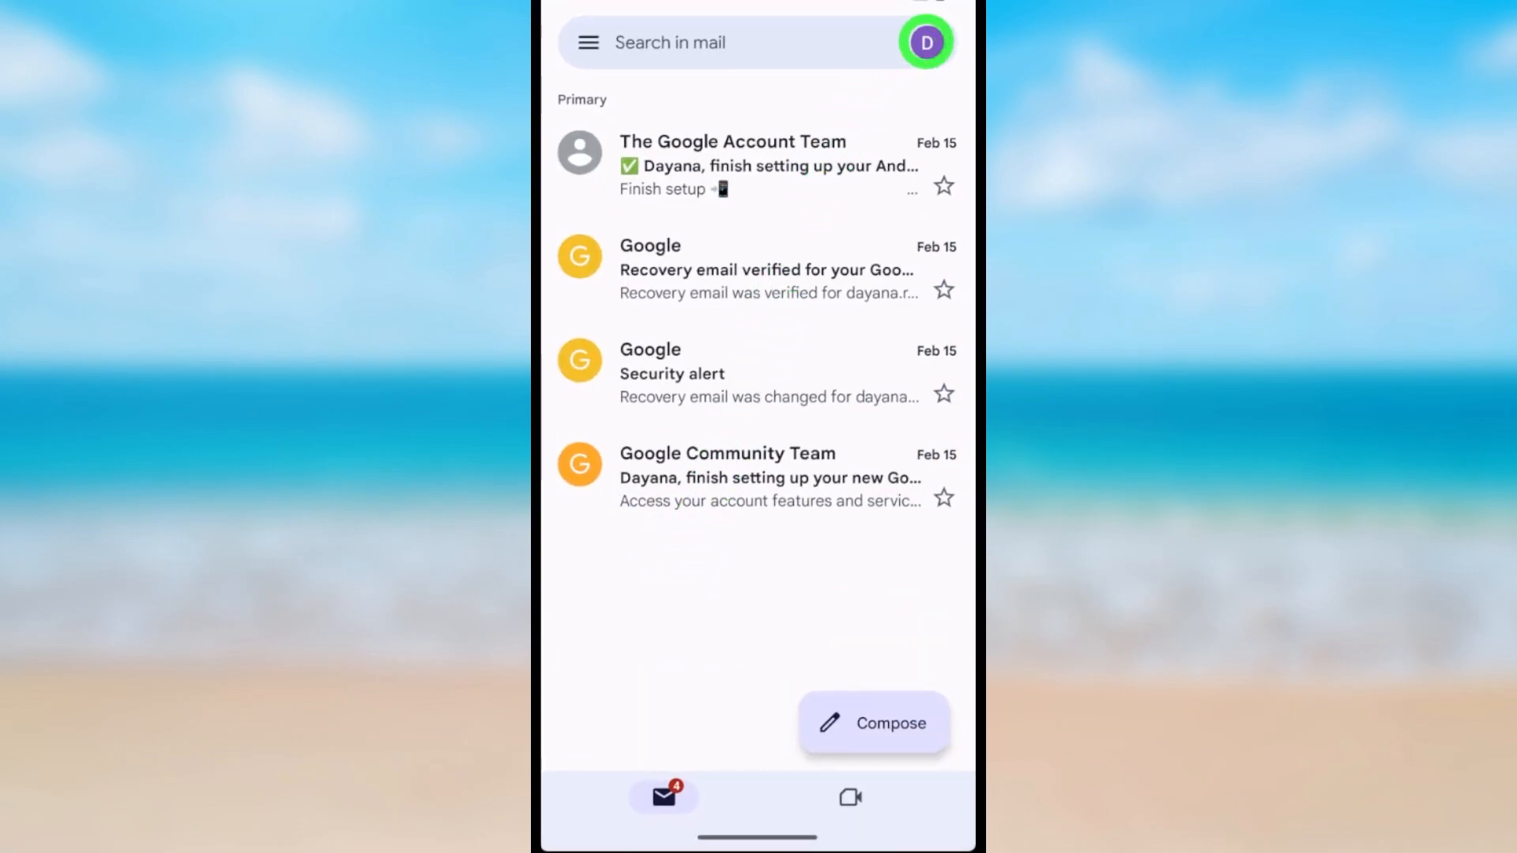
left_click(926, 42)
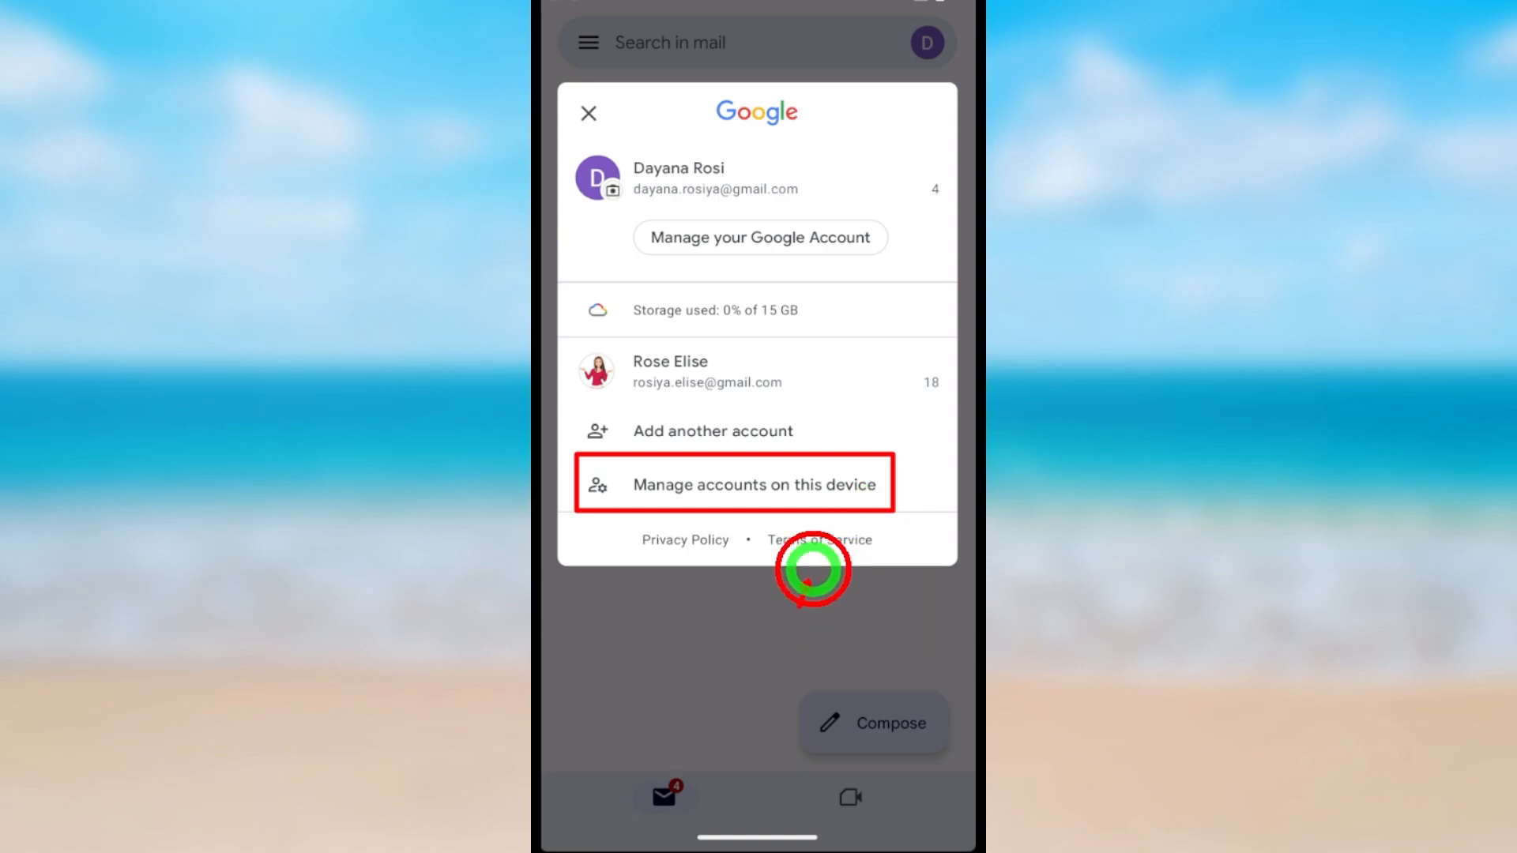
left_click(755, 484)
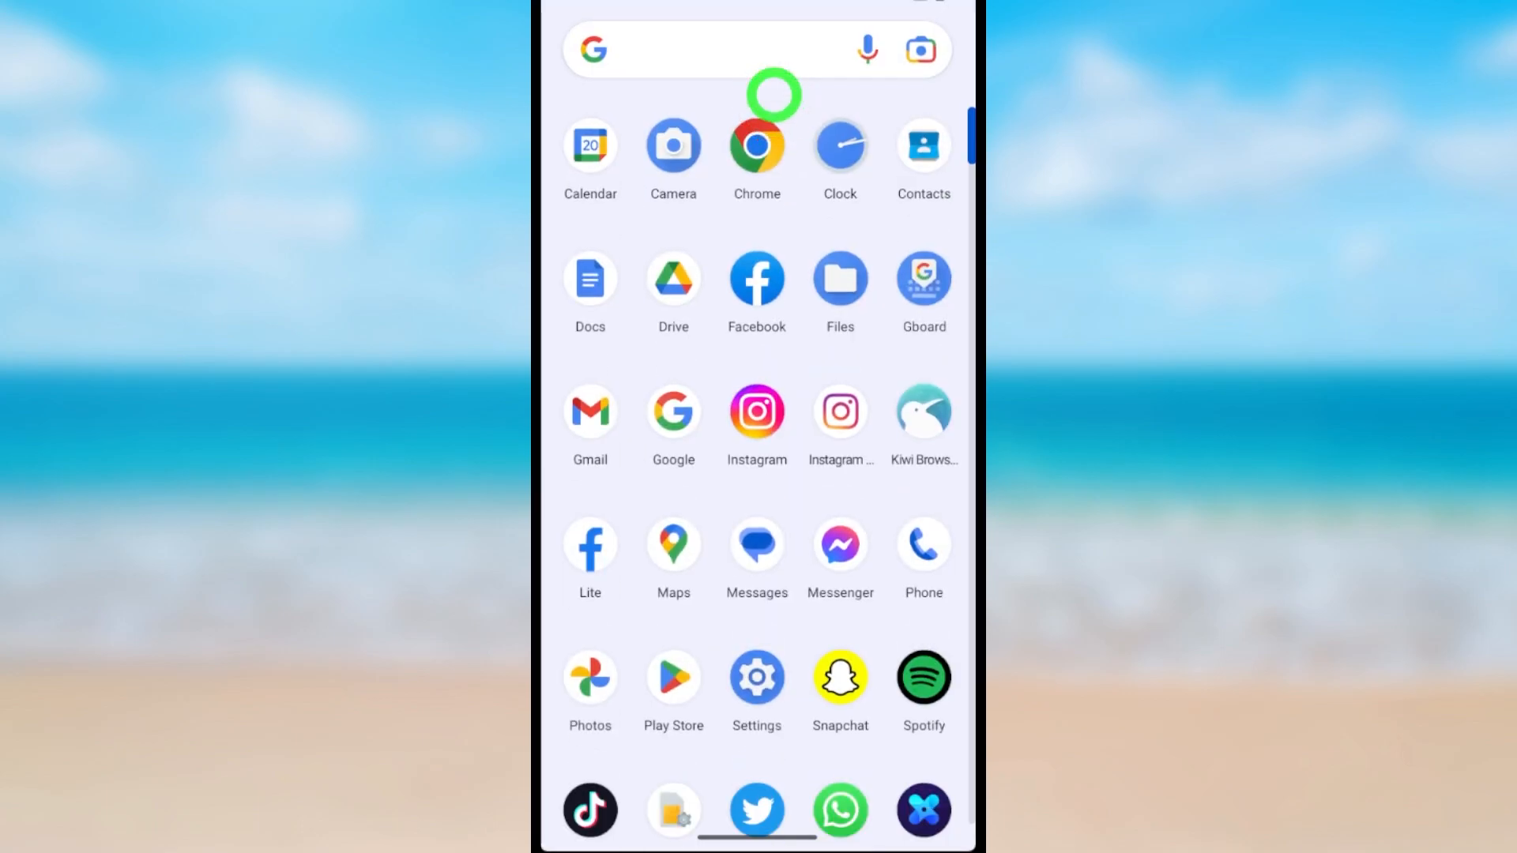
- Scroll the app drawer down and launch Settings
scroll("down", 3)
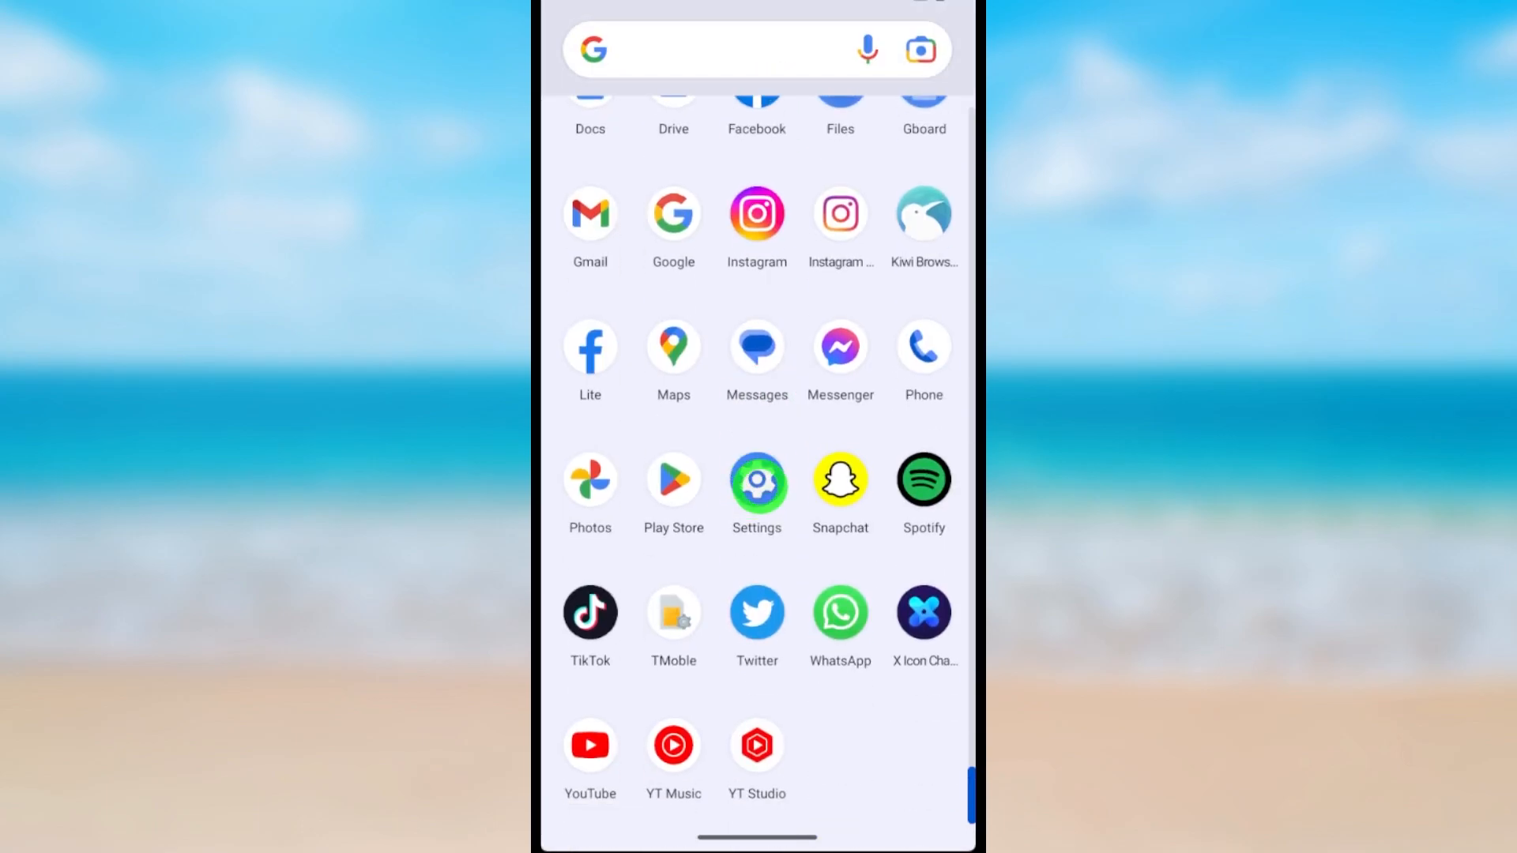
left_click(757, 481)
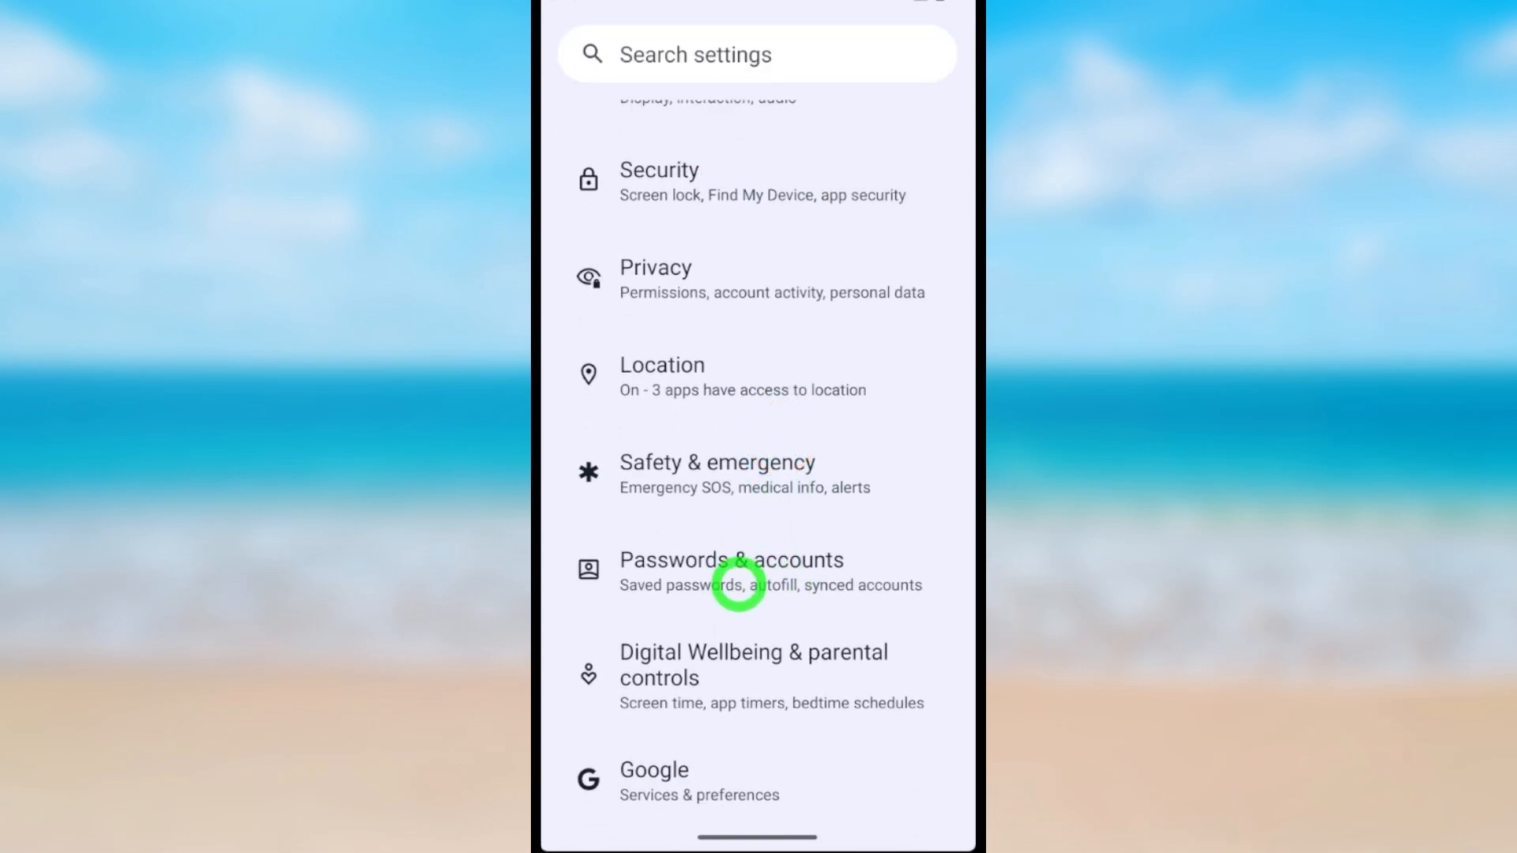
- Go to Passwords & accounts in Settings
left_click(755, 570)
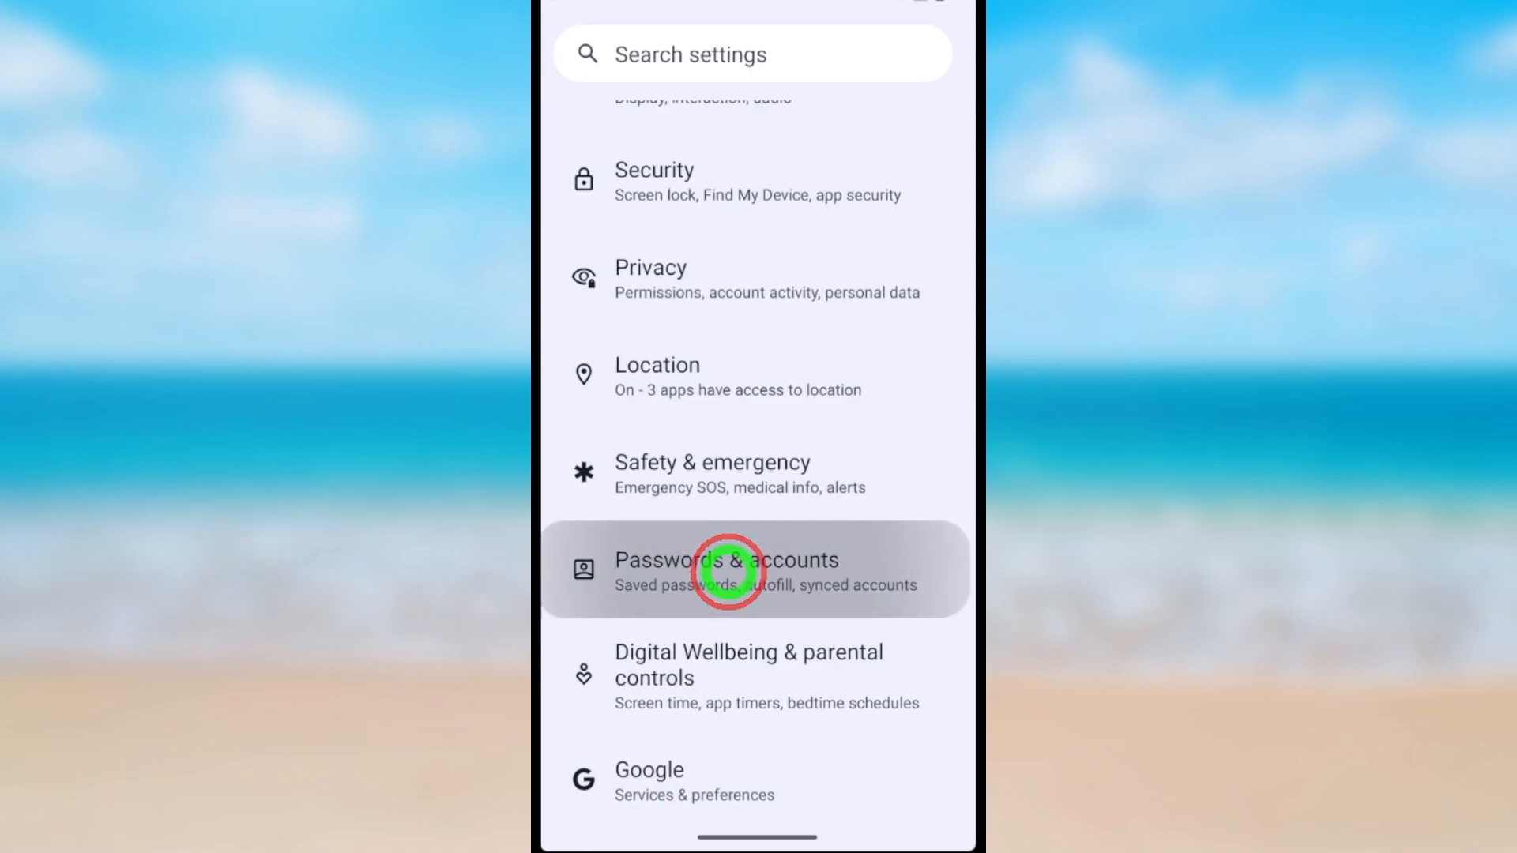
left_click(727, 571)
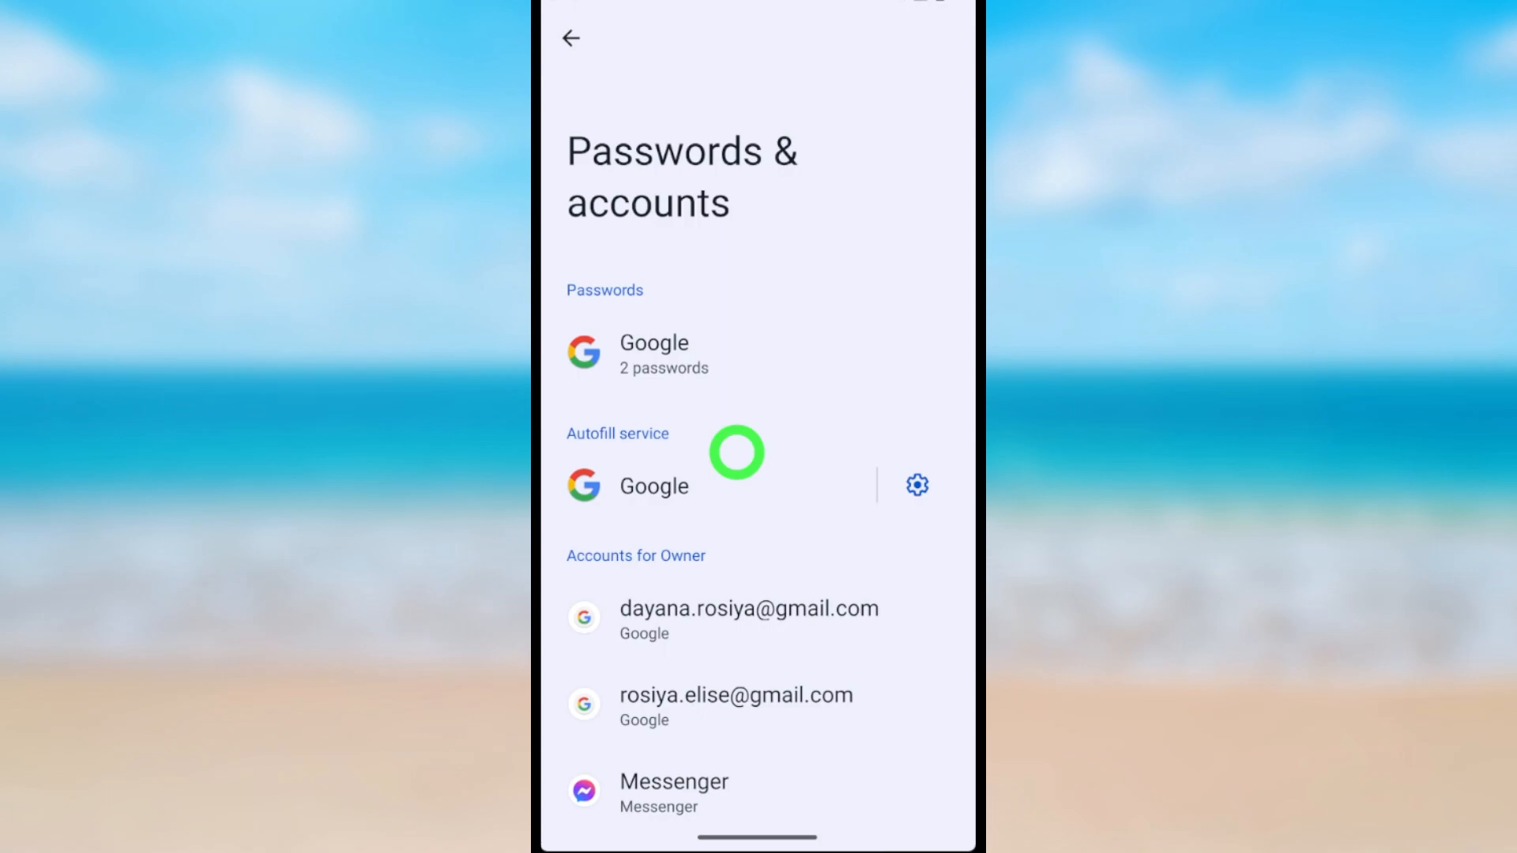
mouse_move(750, 706)
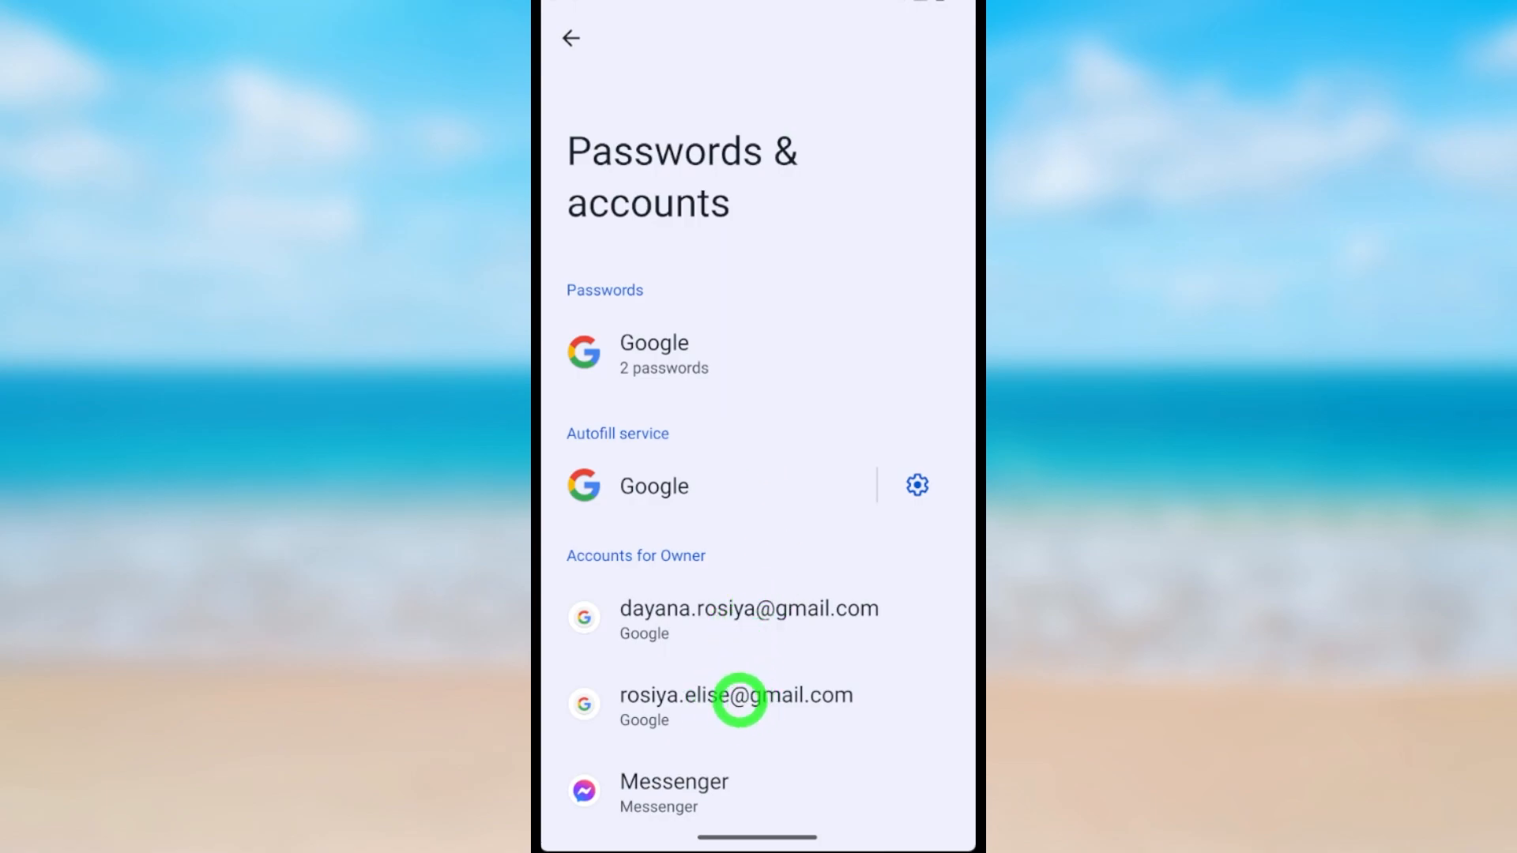
- Remove the second Google account from the phone and confirm the removal
left_click(736, 695)
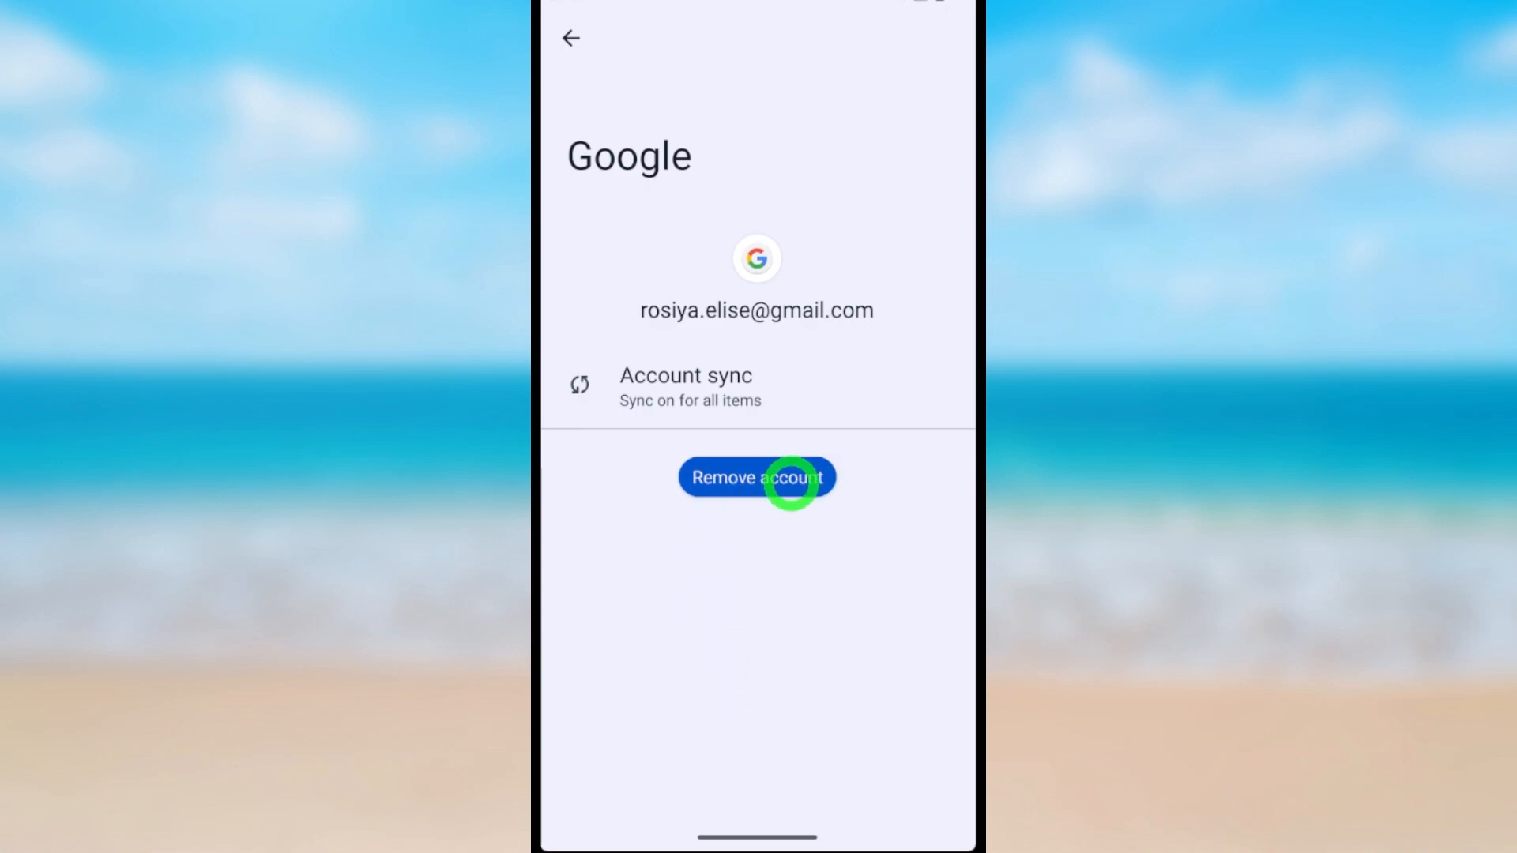
left_click(757, 477)
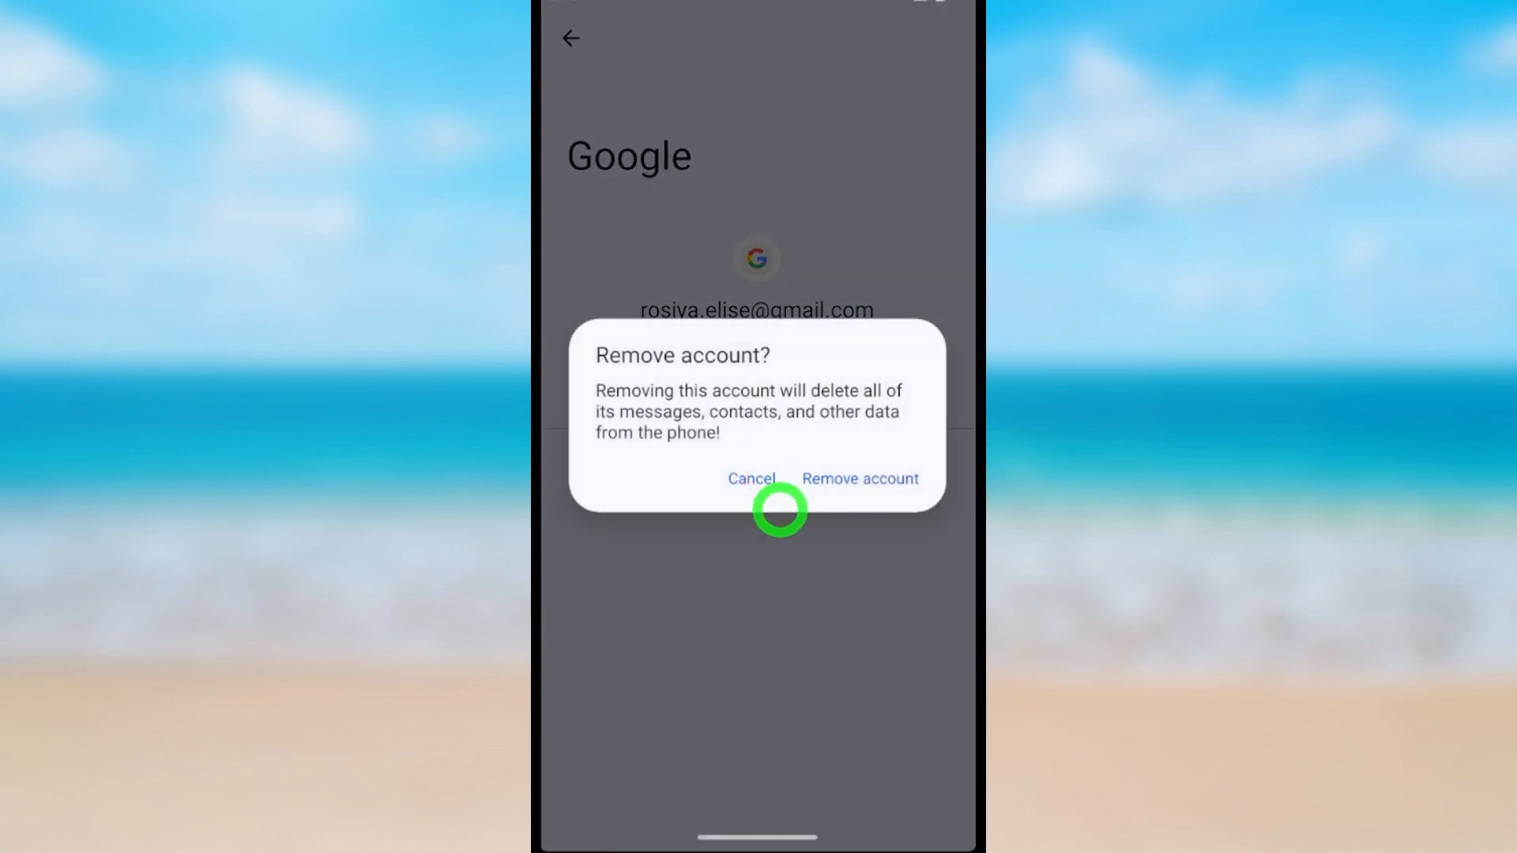
left_click(859, 478)
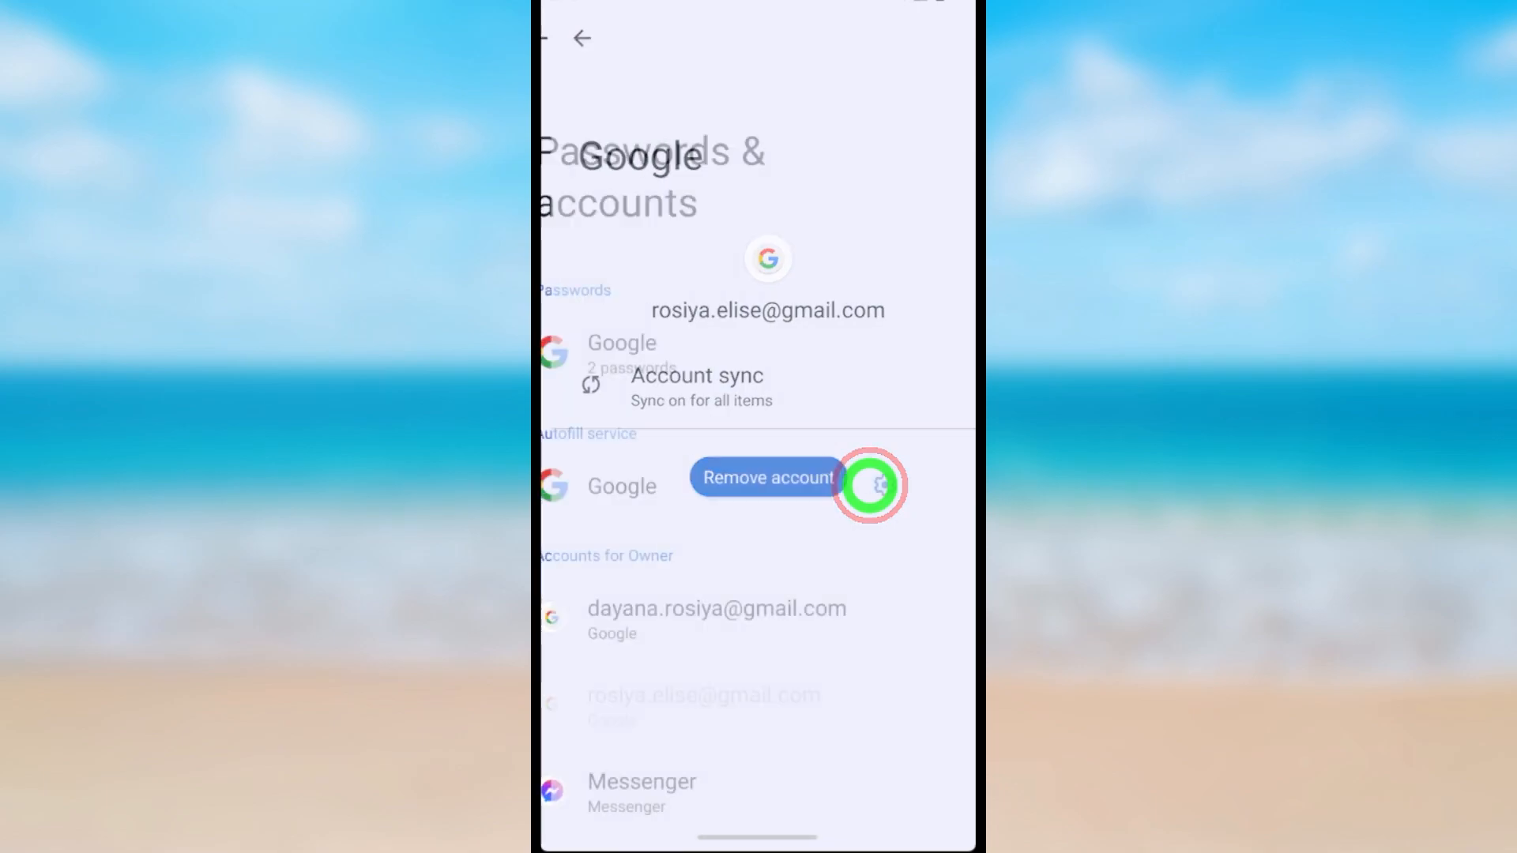